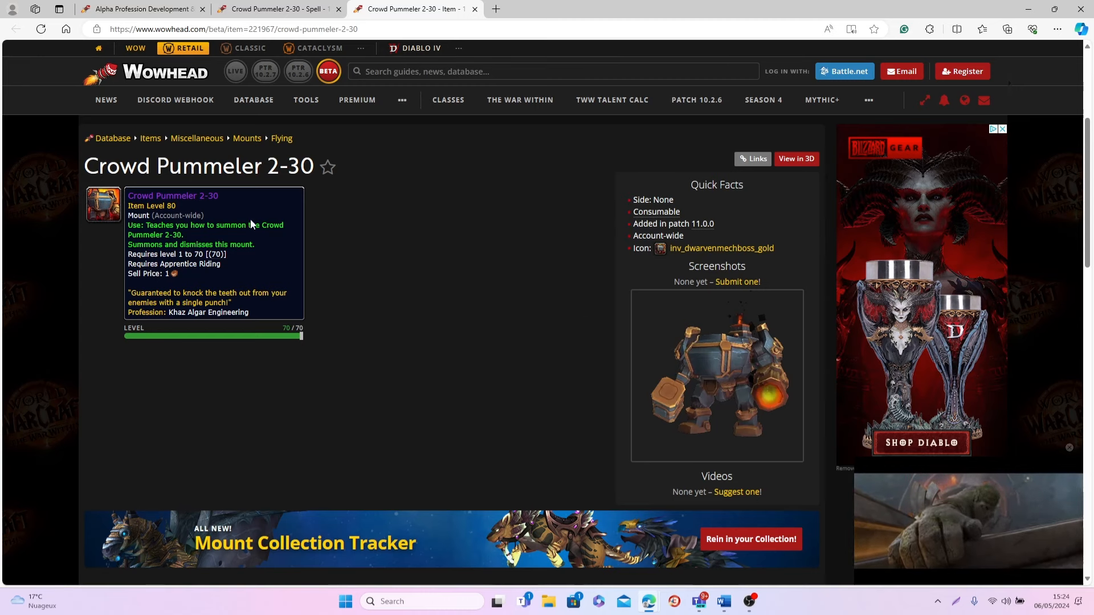
pyautogui.moveTo(341, 283)
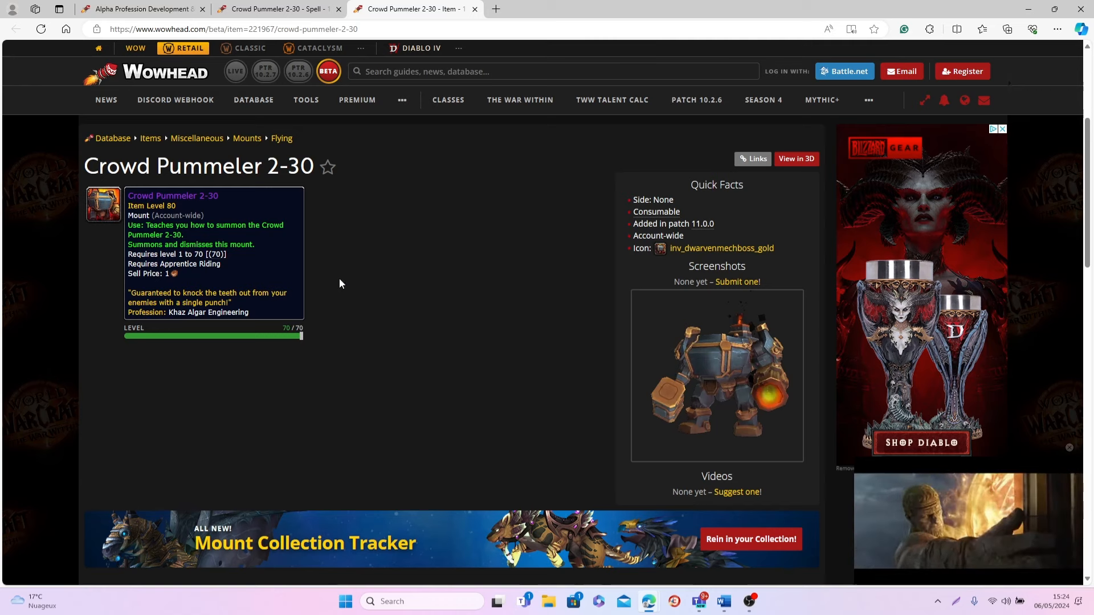
pyautogui.moveTo(337, 284)
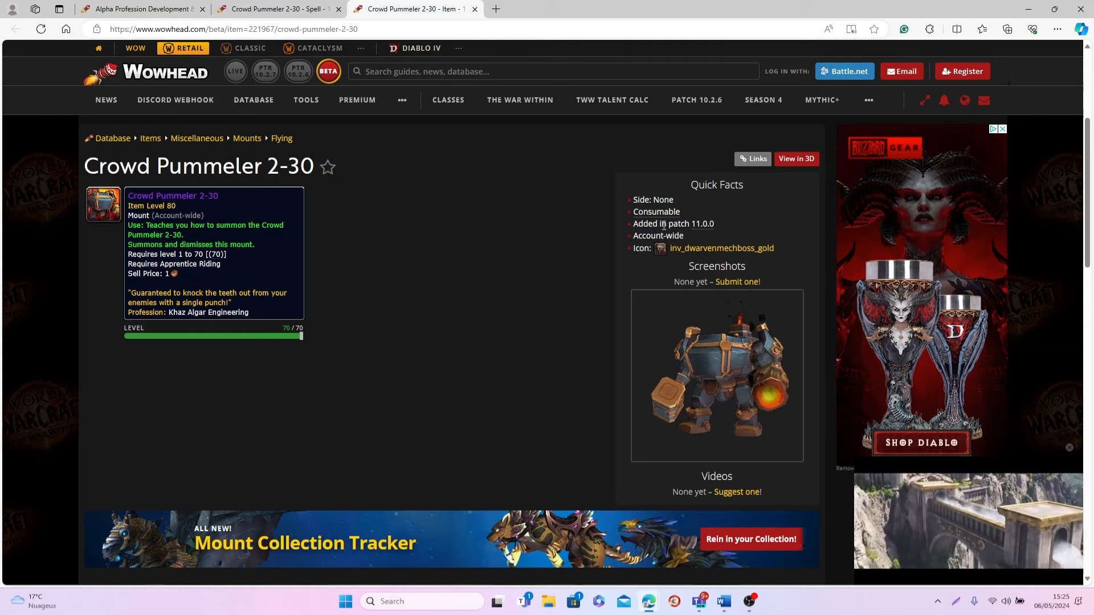
# Step: Switch to the Crowd Pummeler 2-30 spell page to view its buff and spell details
pyautogui.click(796, 158)
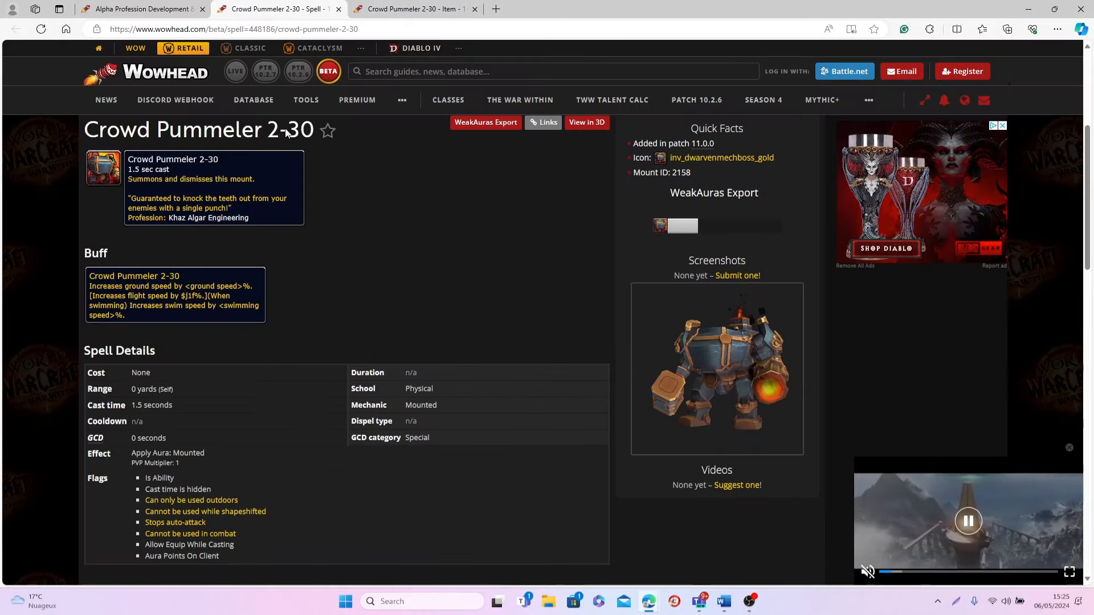
pyautogui.moveTo(159, 312)
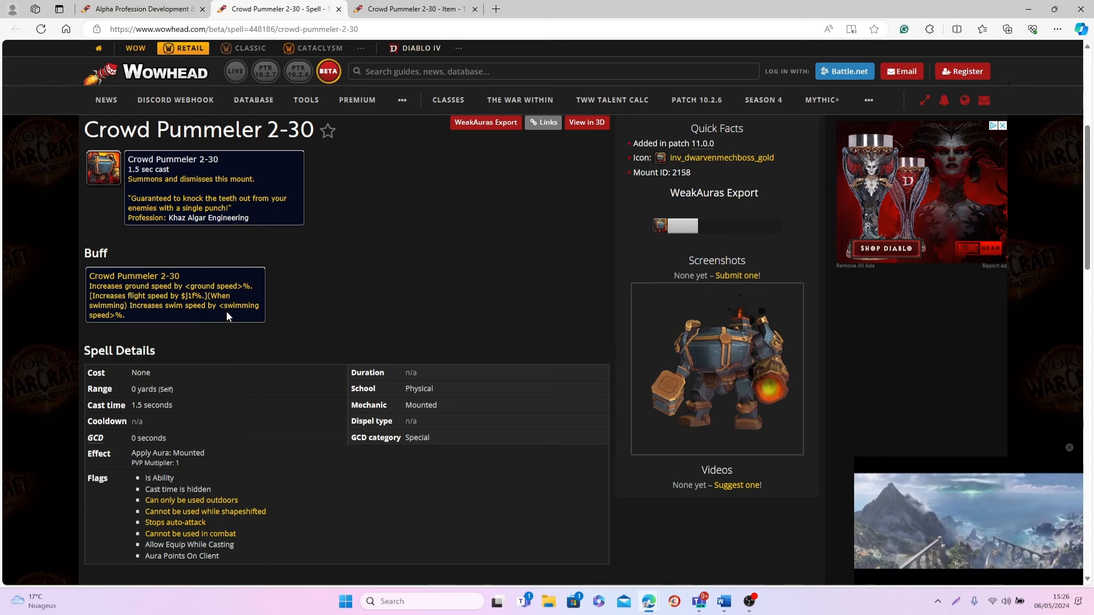
pyautogui.moveTo(168, 301)
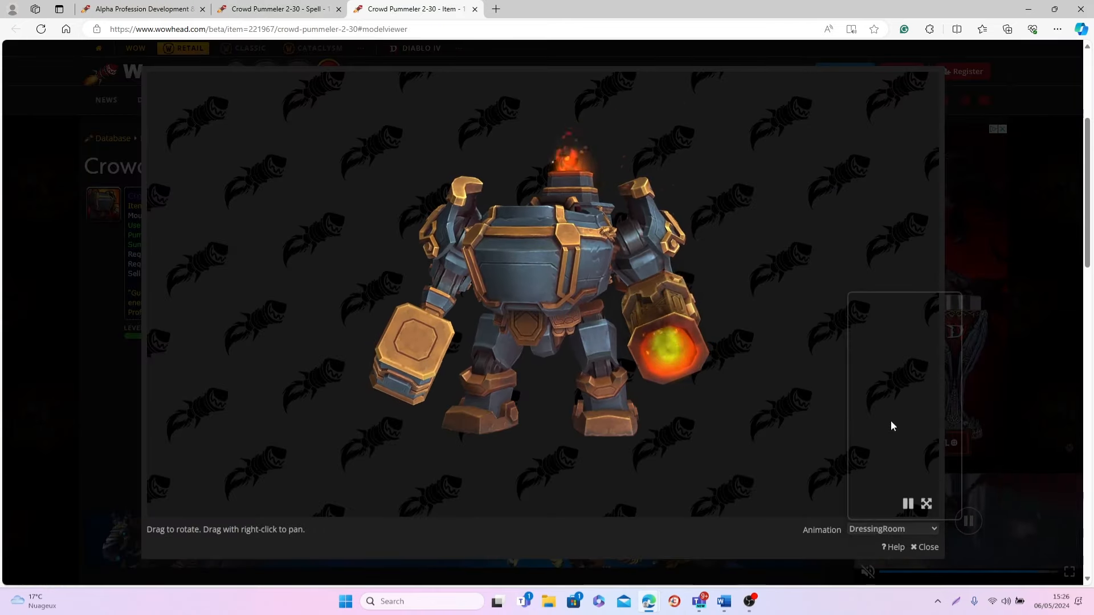
# Step: Play the AdvFlyFlapFoward and Swim animations in the 3D viewer, then close it
pyautogui.click(893, 529)
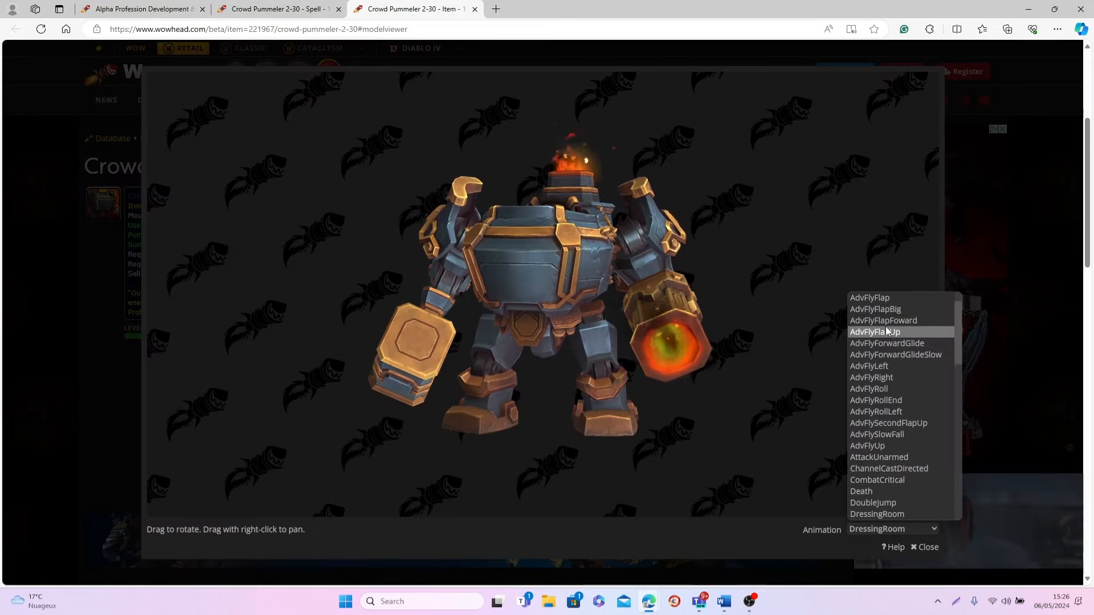
pyautogui.click(883, 320)
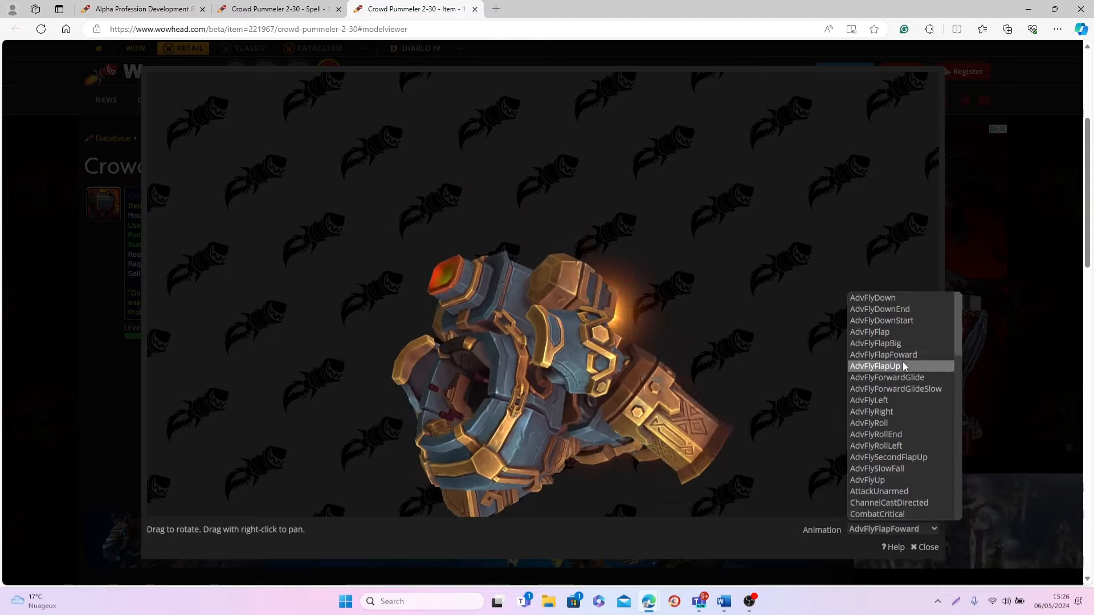
pyautogui.scroll(-3)
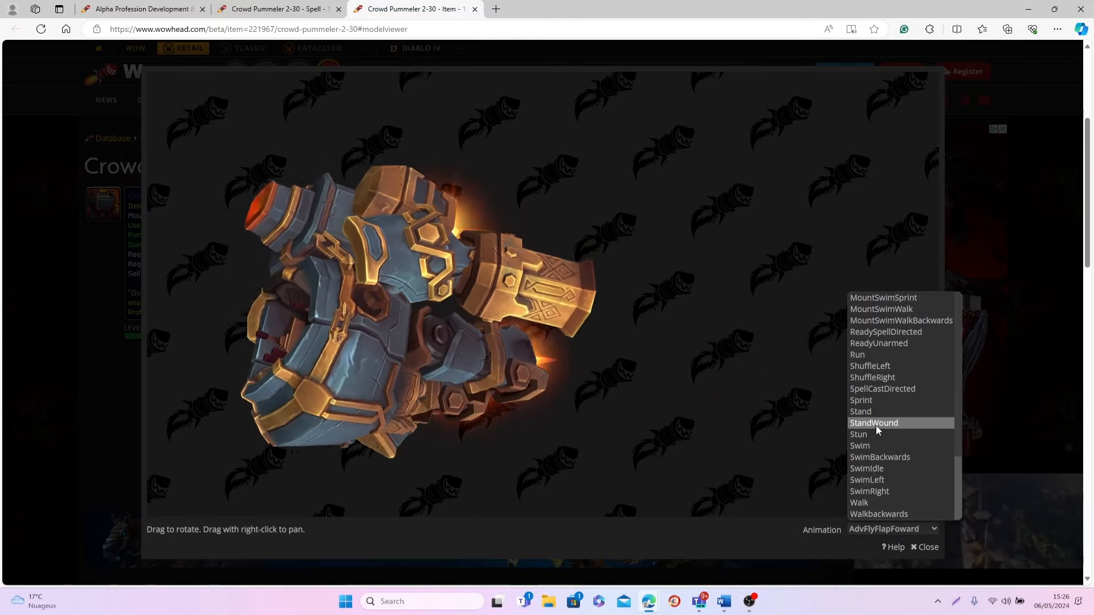
pyautogui.click(860, 446)
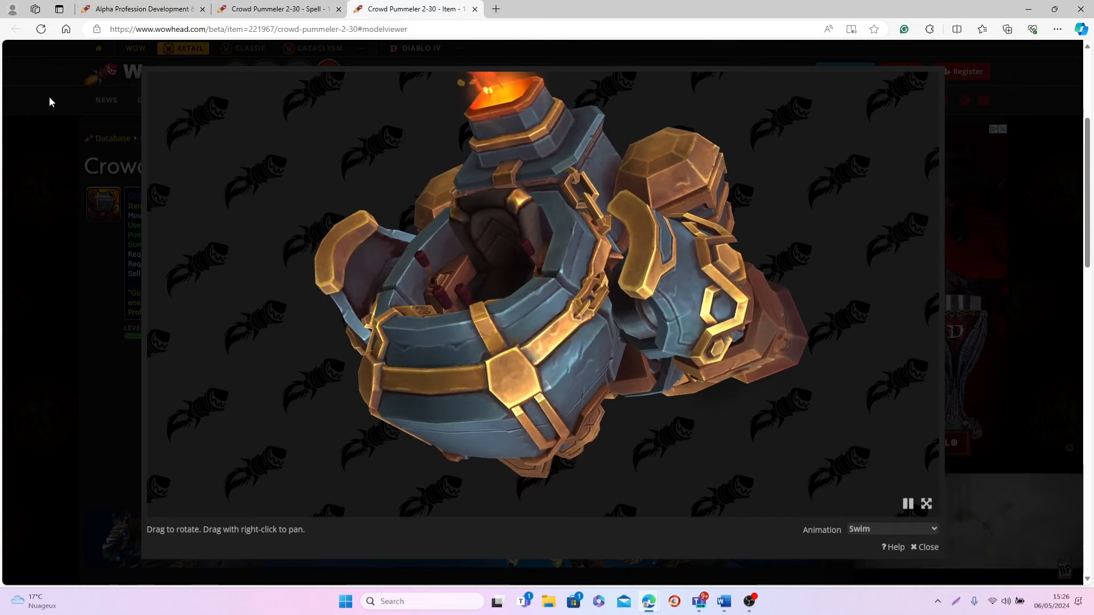
pyautogui.click(927, 548)
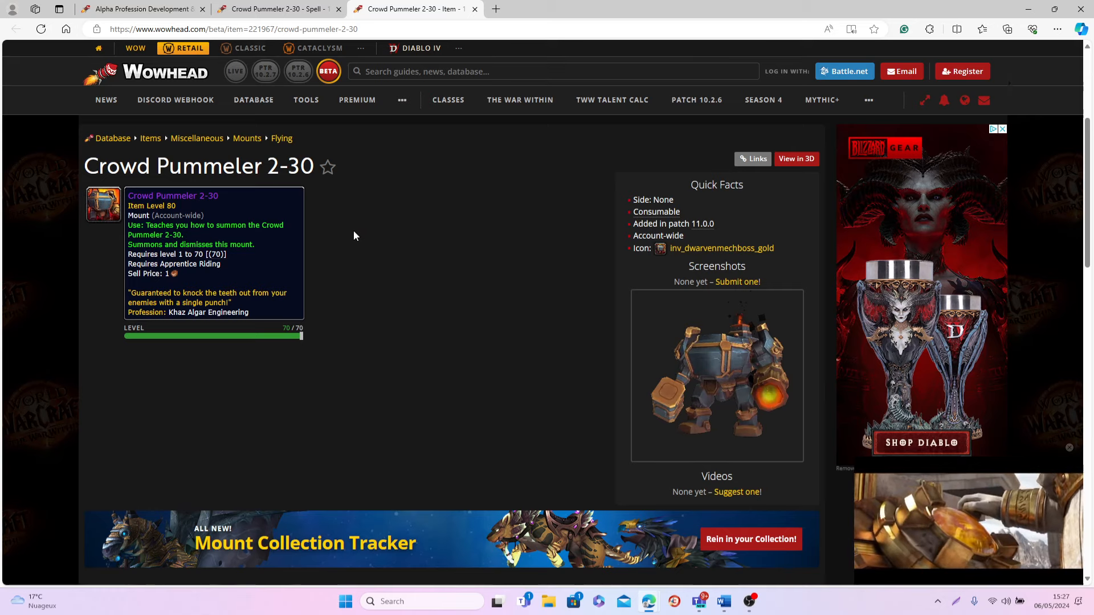
# Step: Scroll the Alpha Profession Development article to the recipe, then switch to the spell page
pyautogui.click(140, 10)
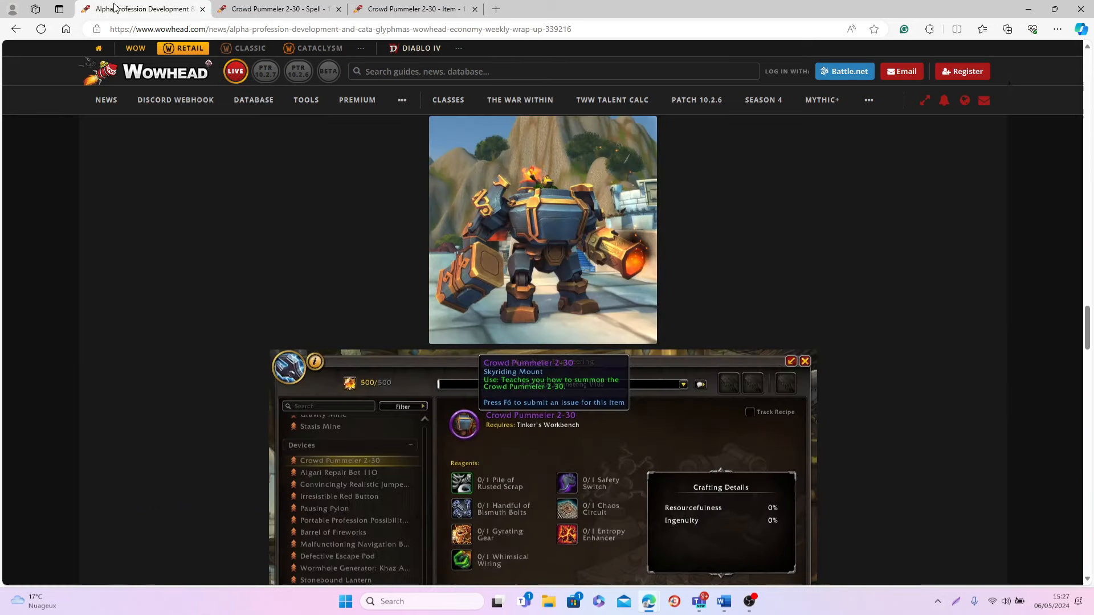
pyautogui.scroll(-3)
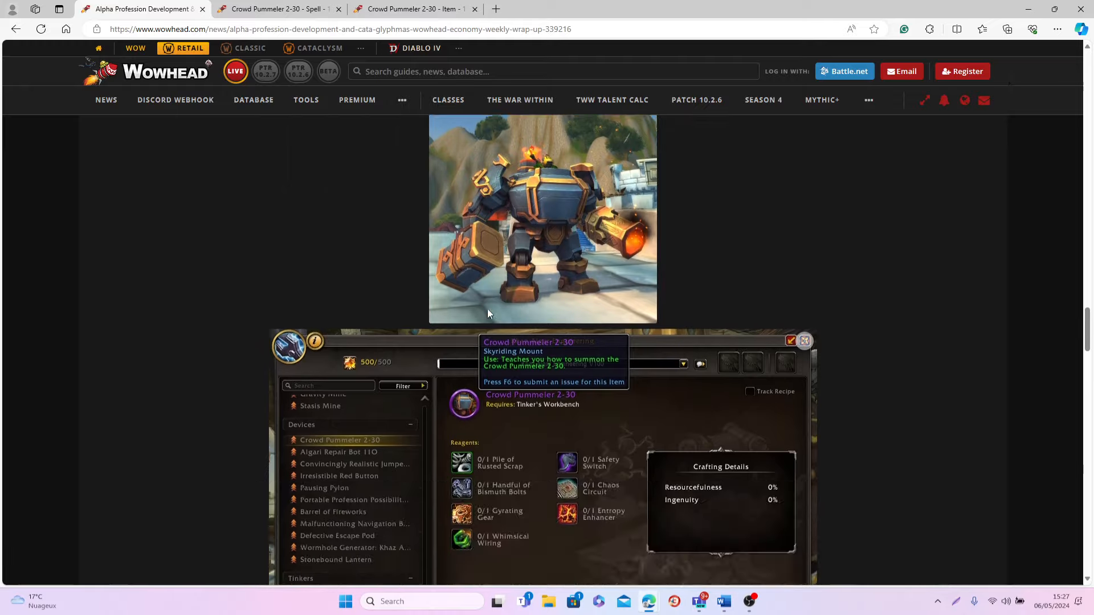
pyautogui.scroll(-3)
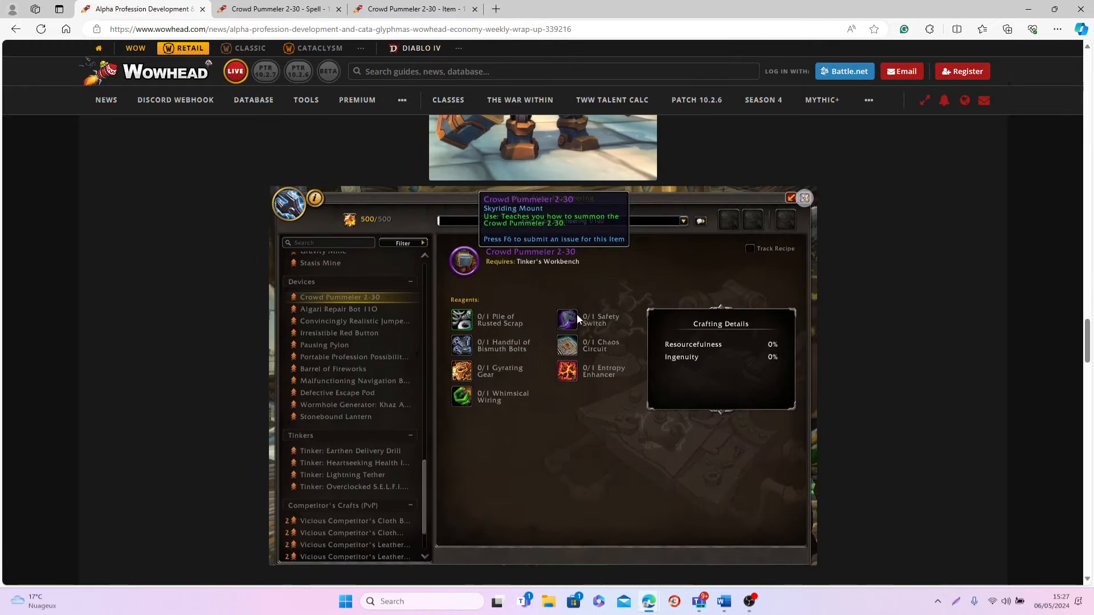
pyautogui.moveTo(485, 314)
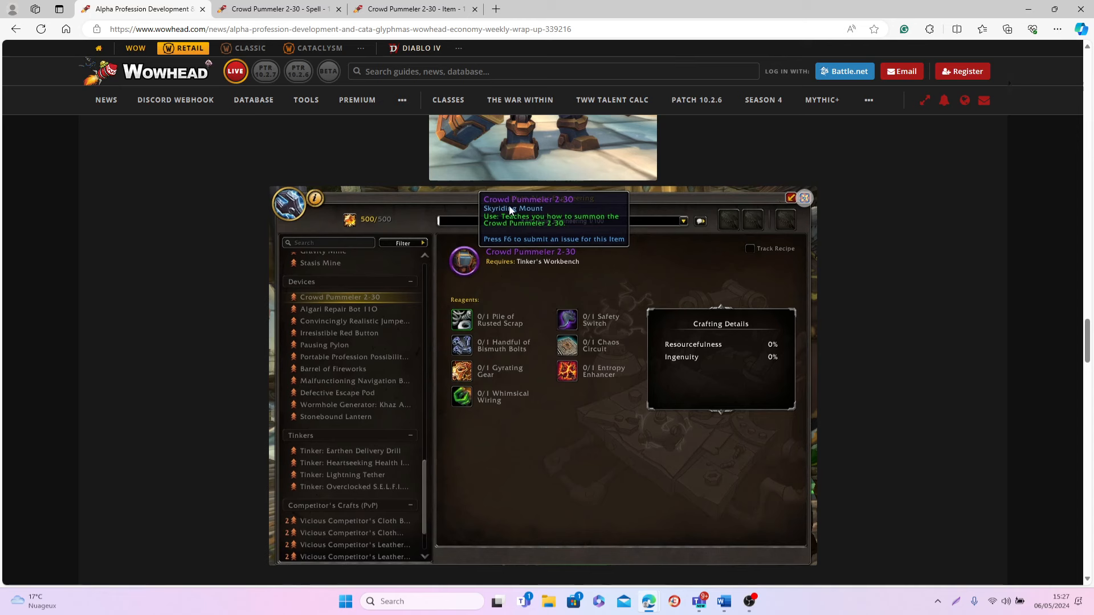
pyautogui.moveTo(546, 252)
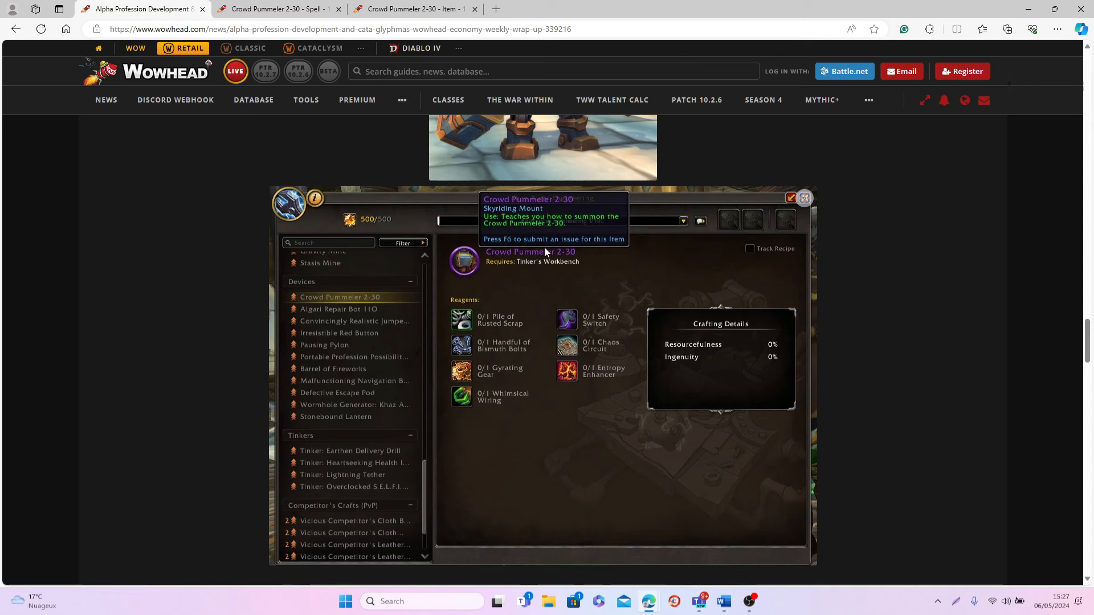
pyautogui.moveTo(519, 220)
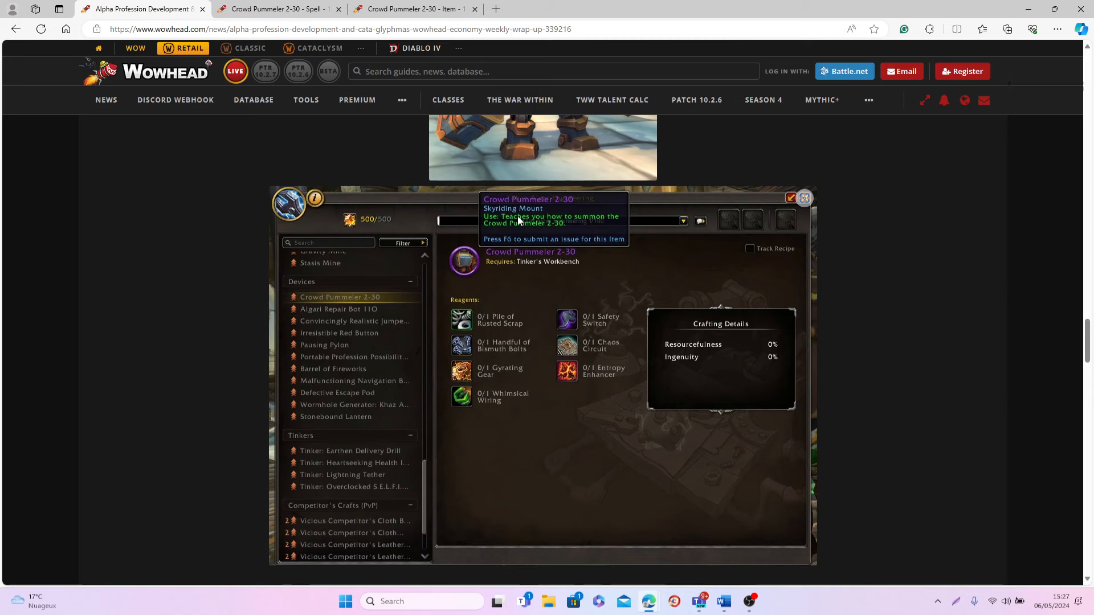
pyautogui.click(279, 9)
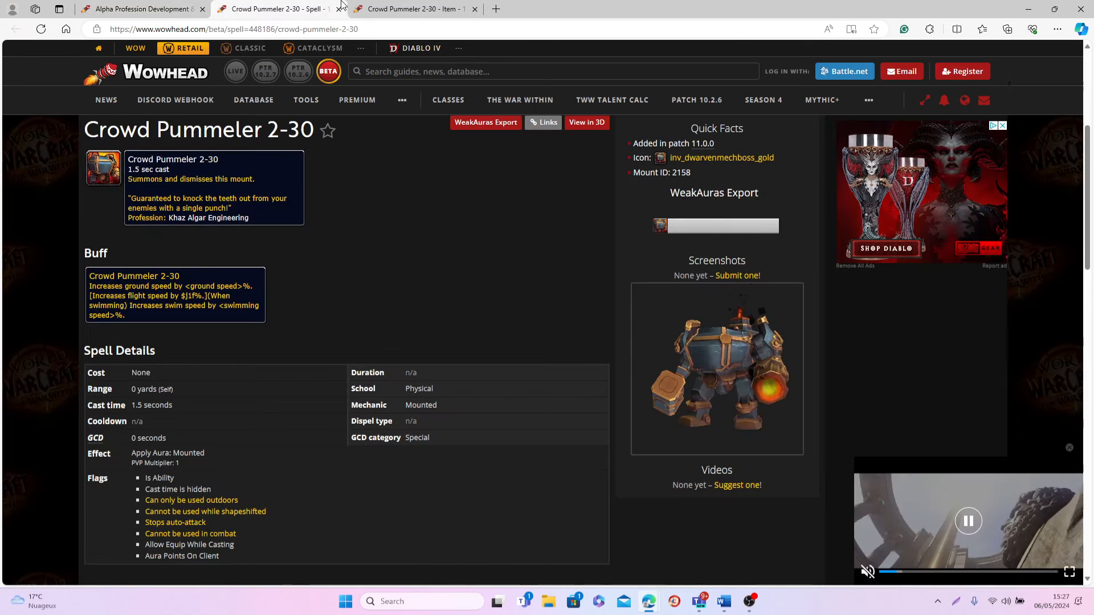
# Step: On the item page, view Related's Teaches entry, then its Created by recipe list
pyautogui.click(411, 9)
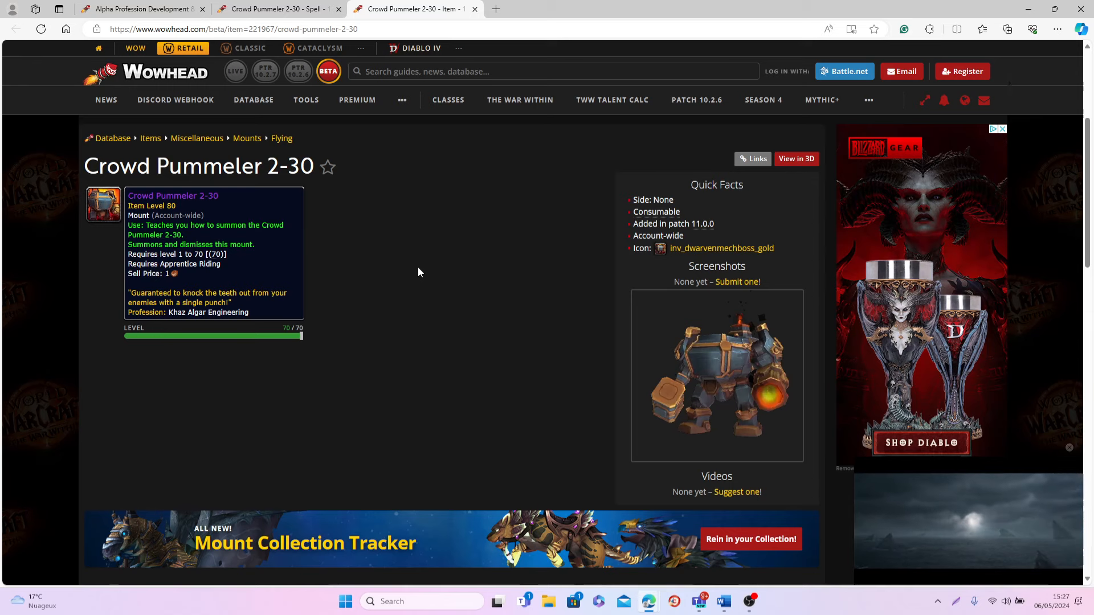
pyautogui.moveTo(383, 280)
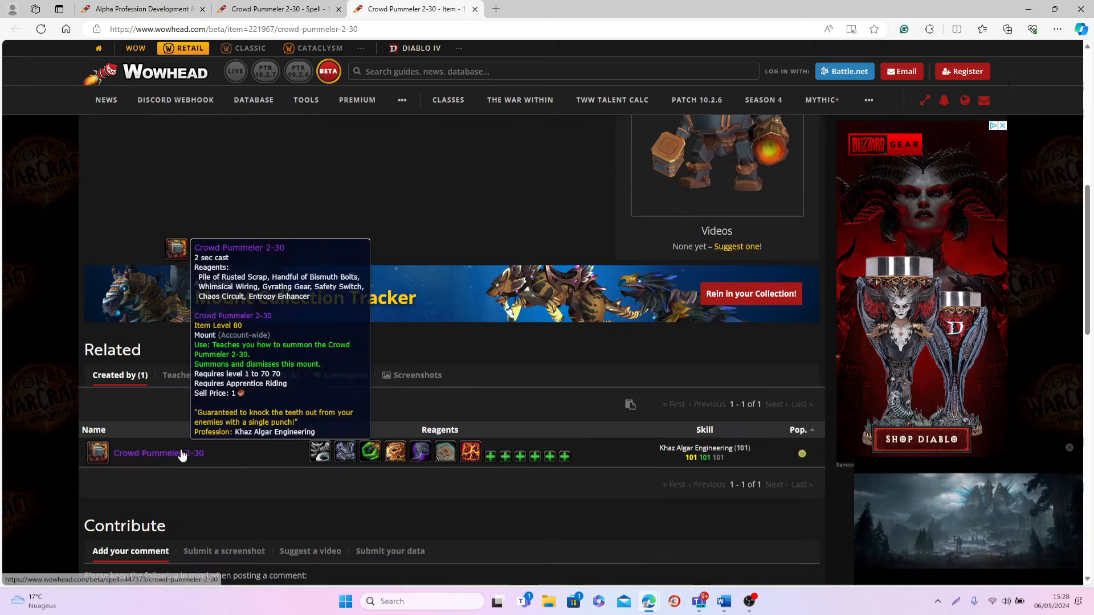
pyautogui.click(184, 376)
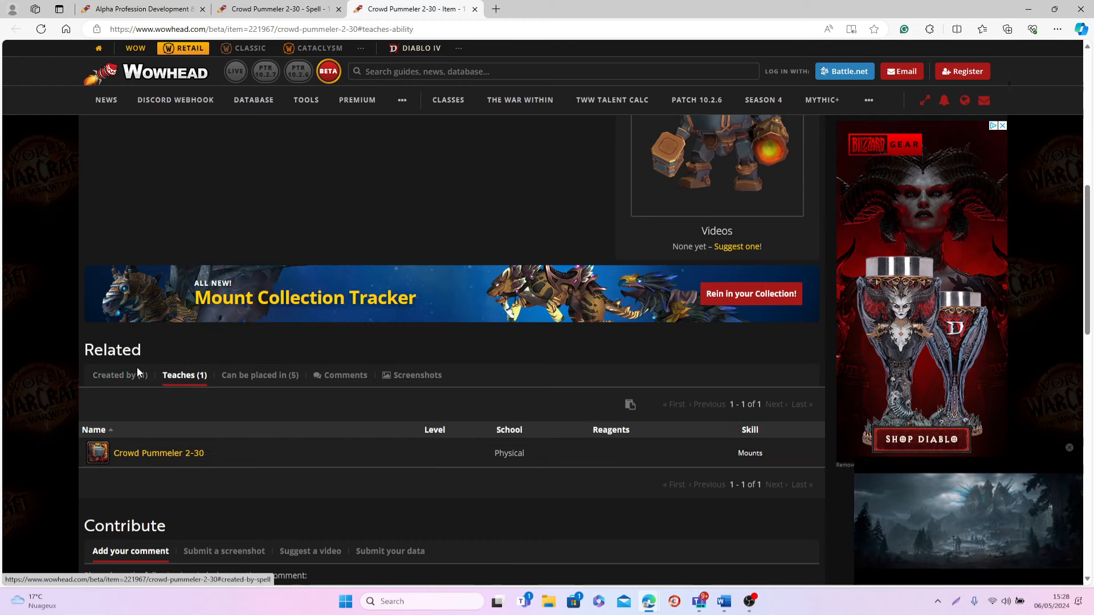
pyautogui.click(114, 375)
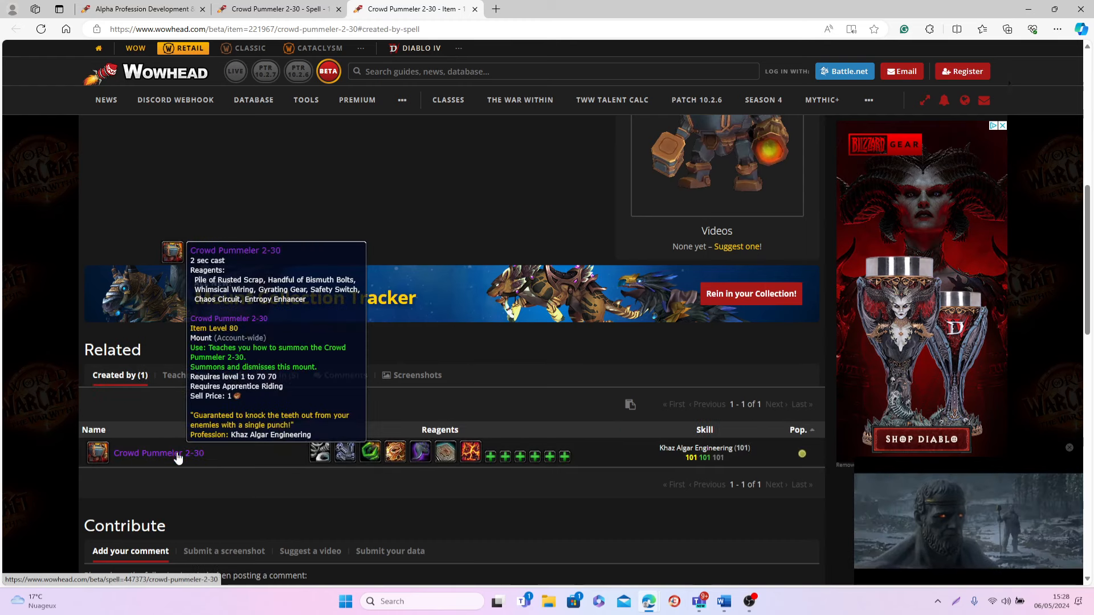
# Step: Open the Crowd Pummeler 2-30 recipe page and scroll through its reagents and skill info
pyautogui.click(158, 453)
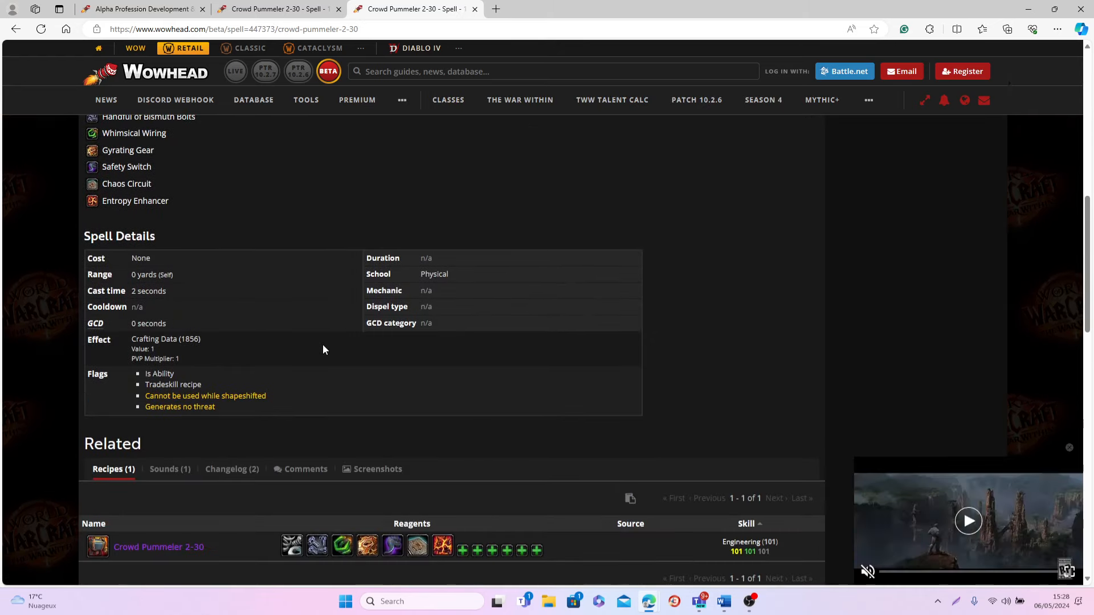
pyautogui.click(968, 520)
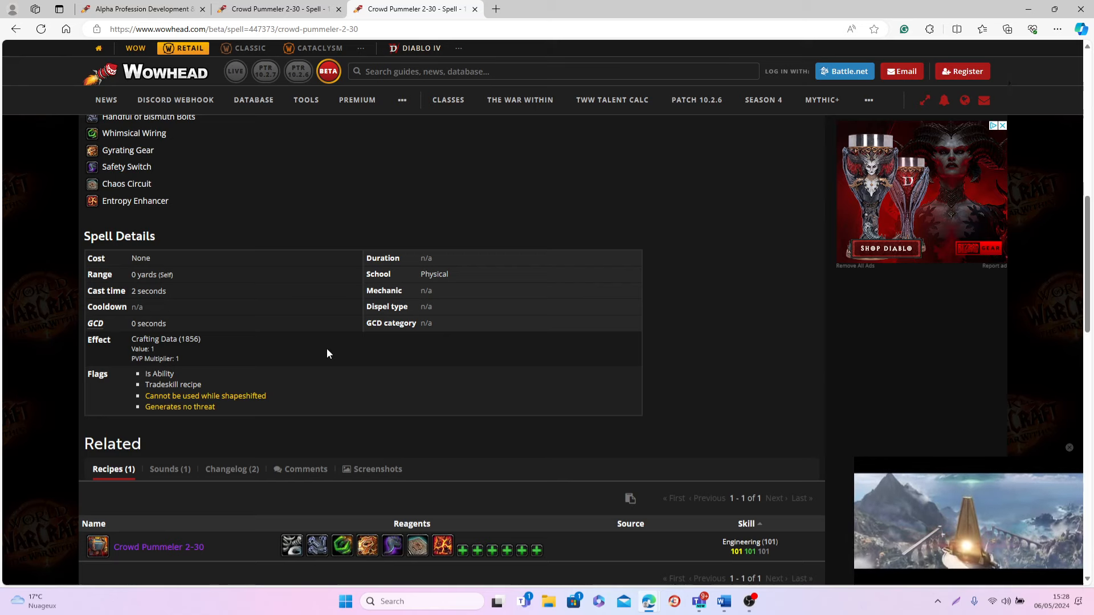
pyautogui.scroll(3)
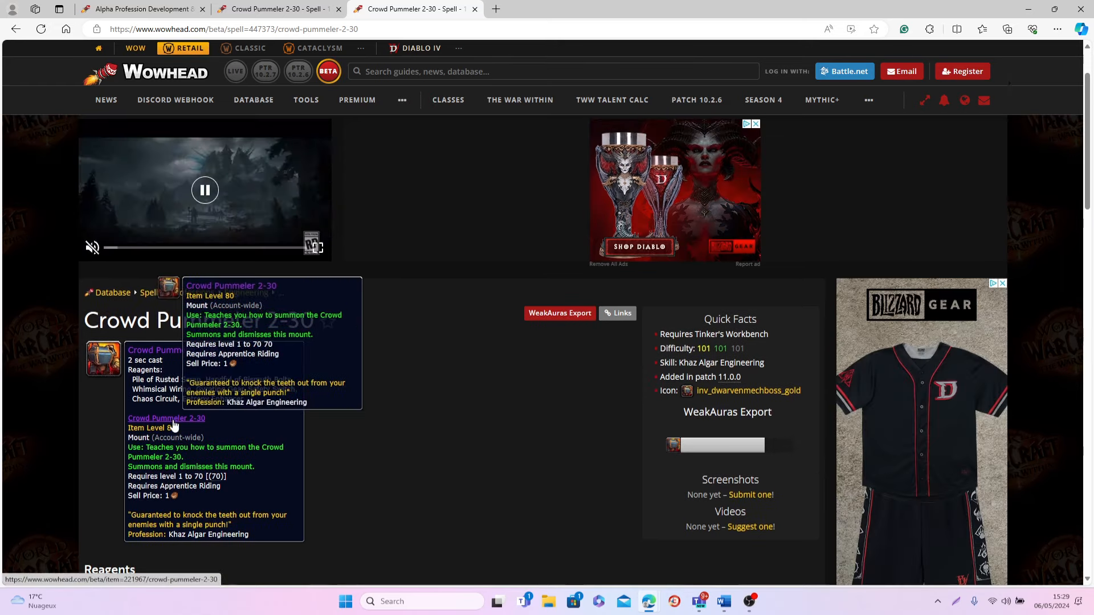
# Step: Return to the item page and play the AdvFlyLeft animation in the 3D viewer
pyautogui.click(166, 418)
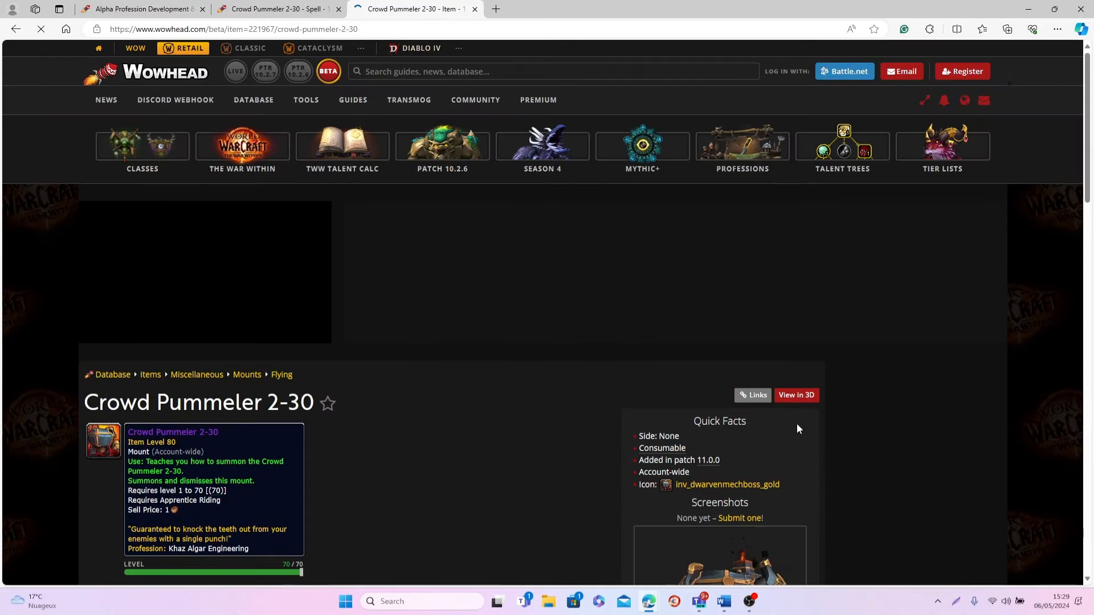
pyautogui.click(795, 395)
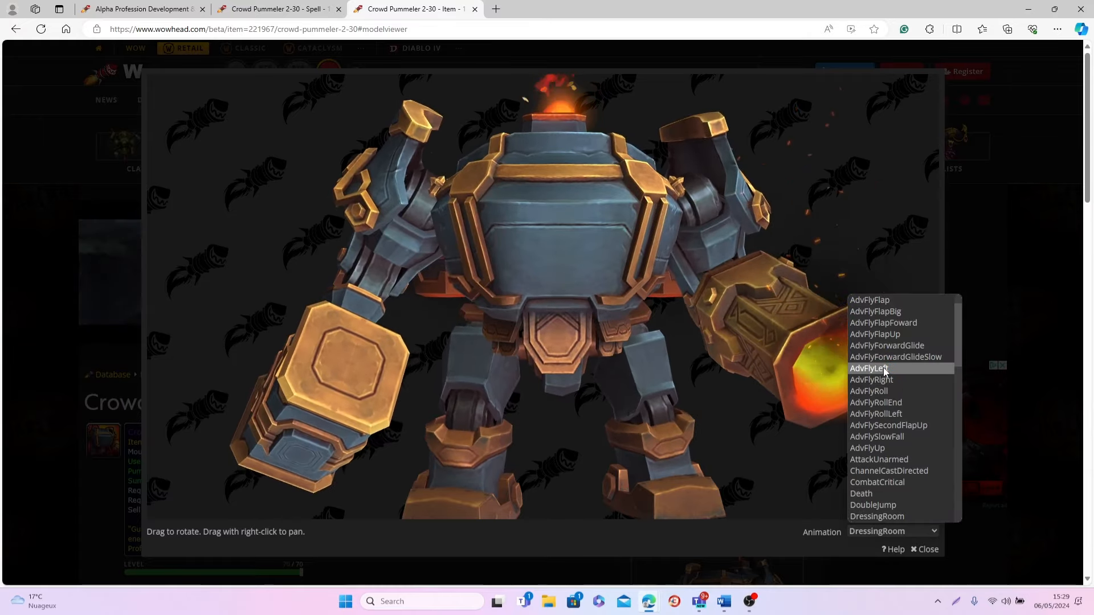
pyautogui.click(870, 369)
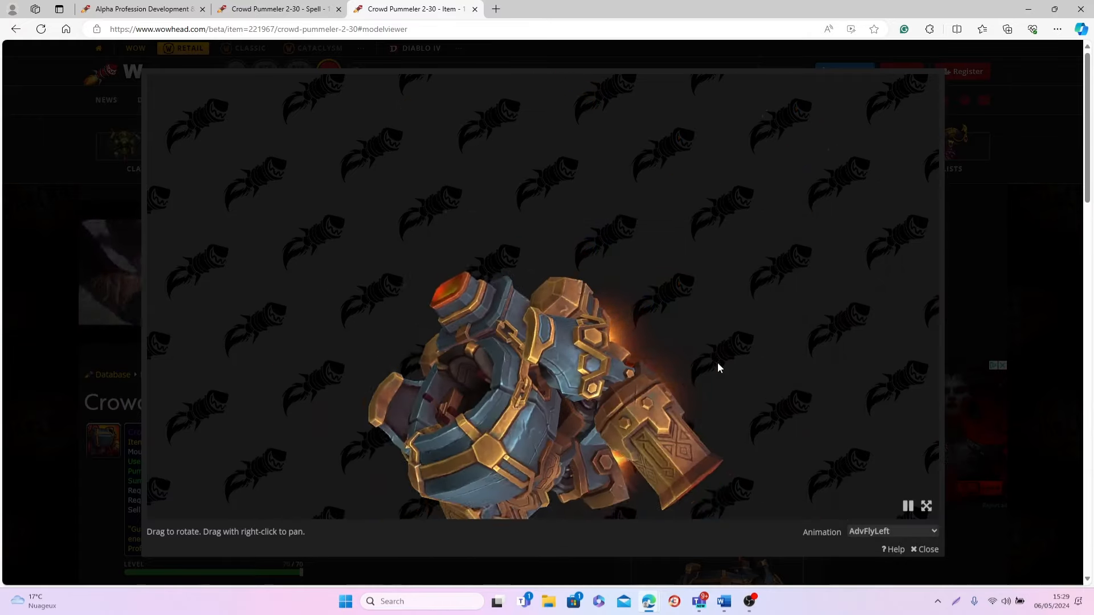